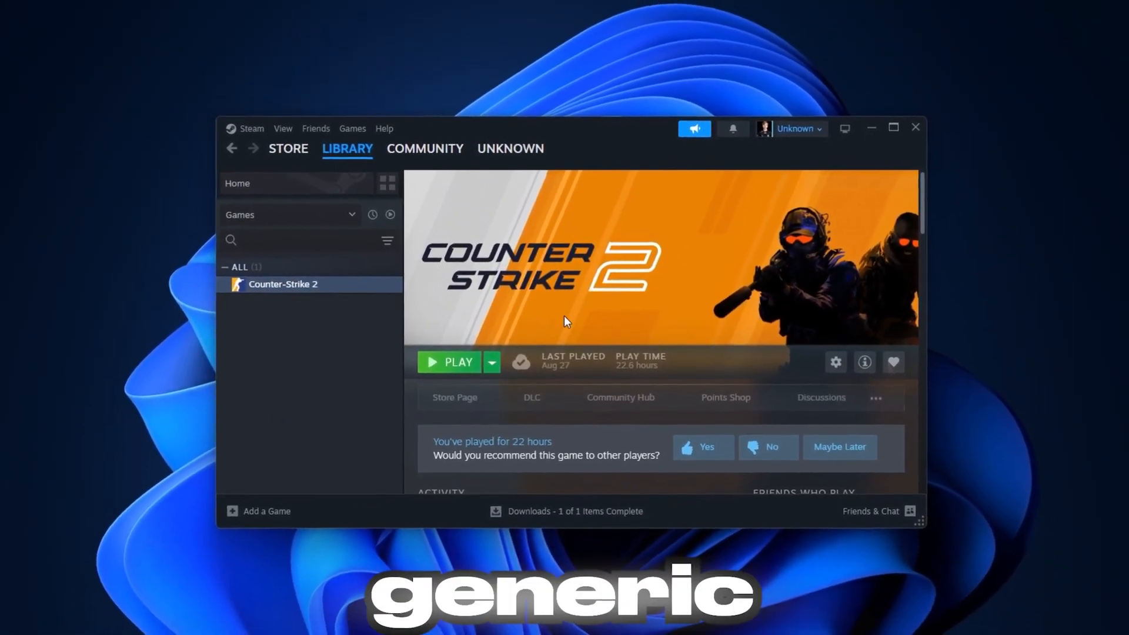
Step: Leave Counter-Strike 2 in Steam and view Task Manager's CPU performance graph
left_click(456, 362)
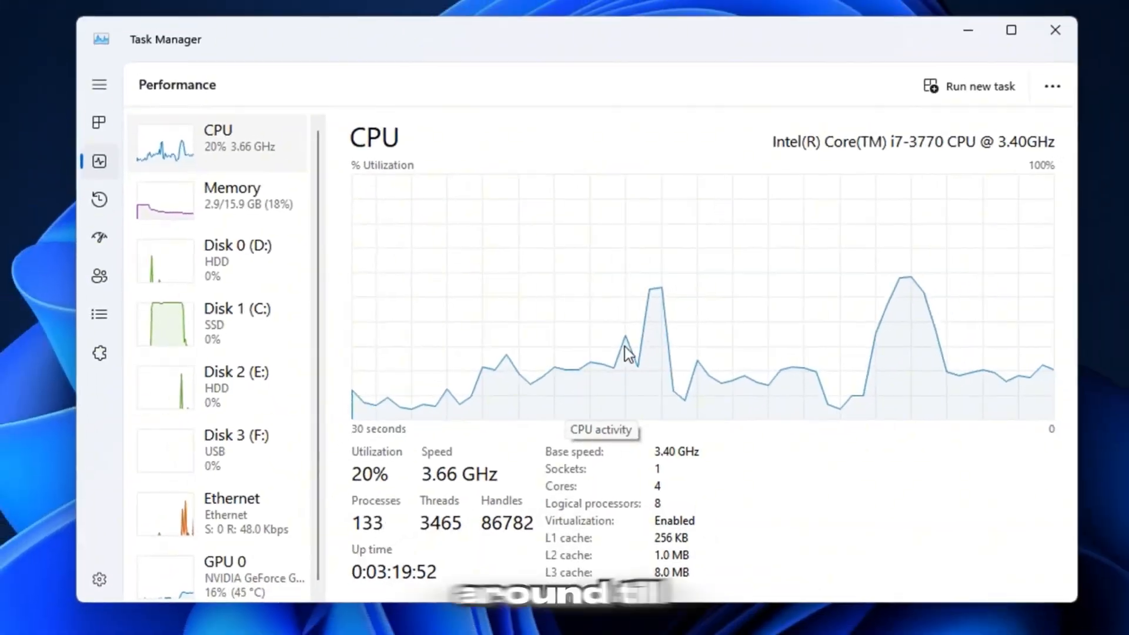
left_click(231, 195)
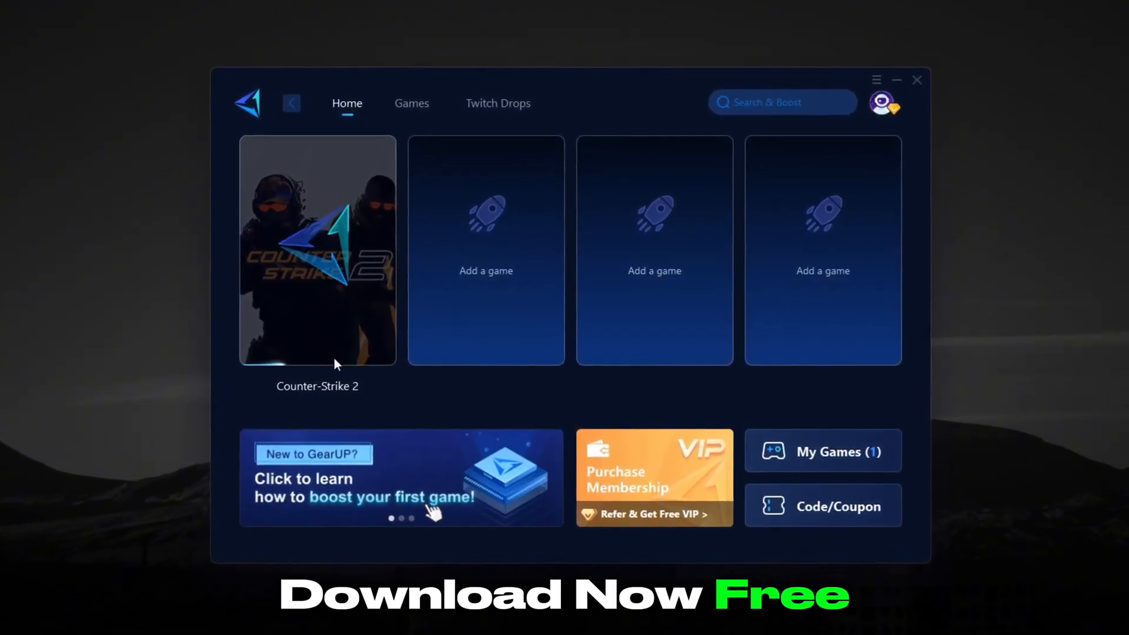
Step: Open the Counter-Strike 2 boost in GearUP and browse the Singapore server nodes
left_click(317, 248)
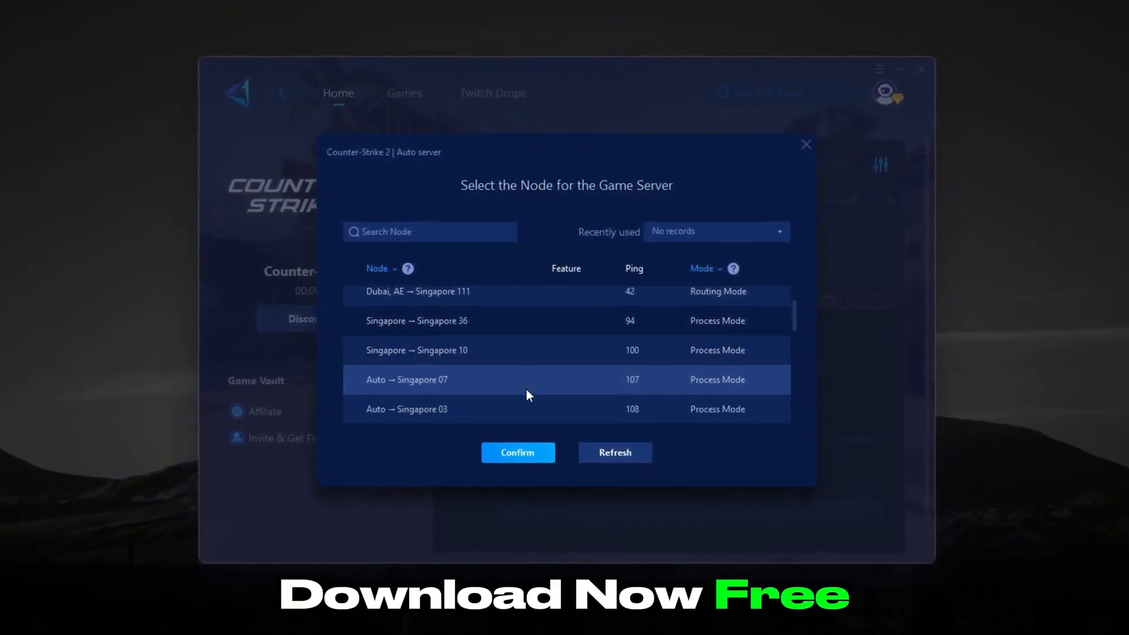
scroll("down", 3)
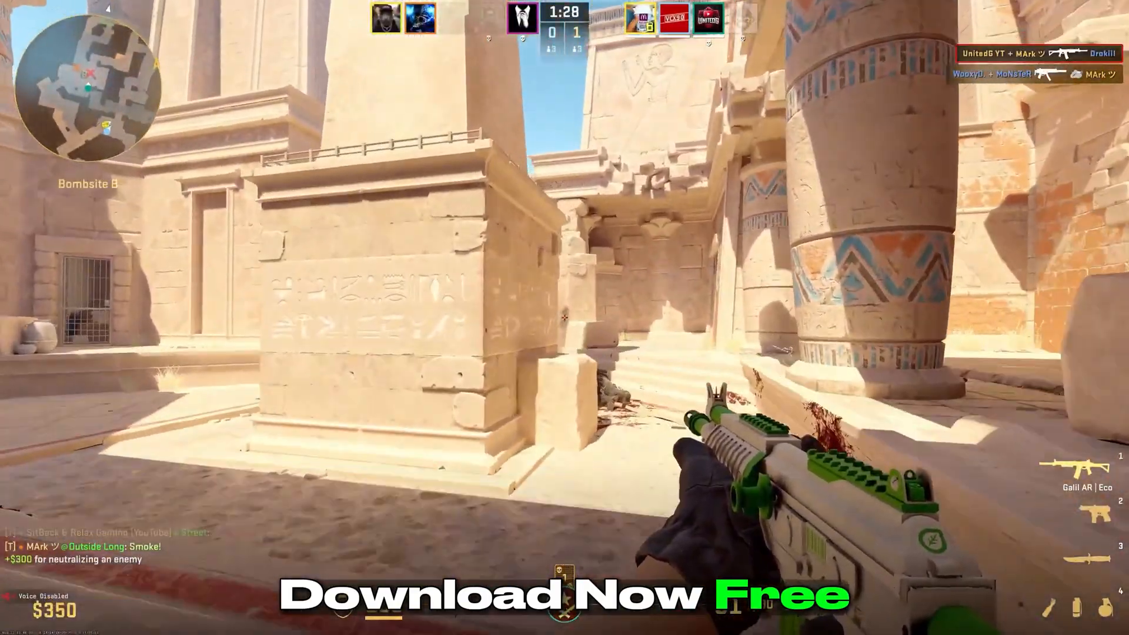
Step: Search 'activity history' and open the Activity history privacy settings result
left_click(406, 624)
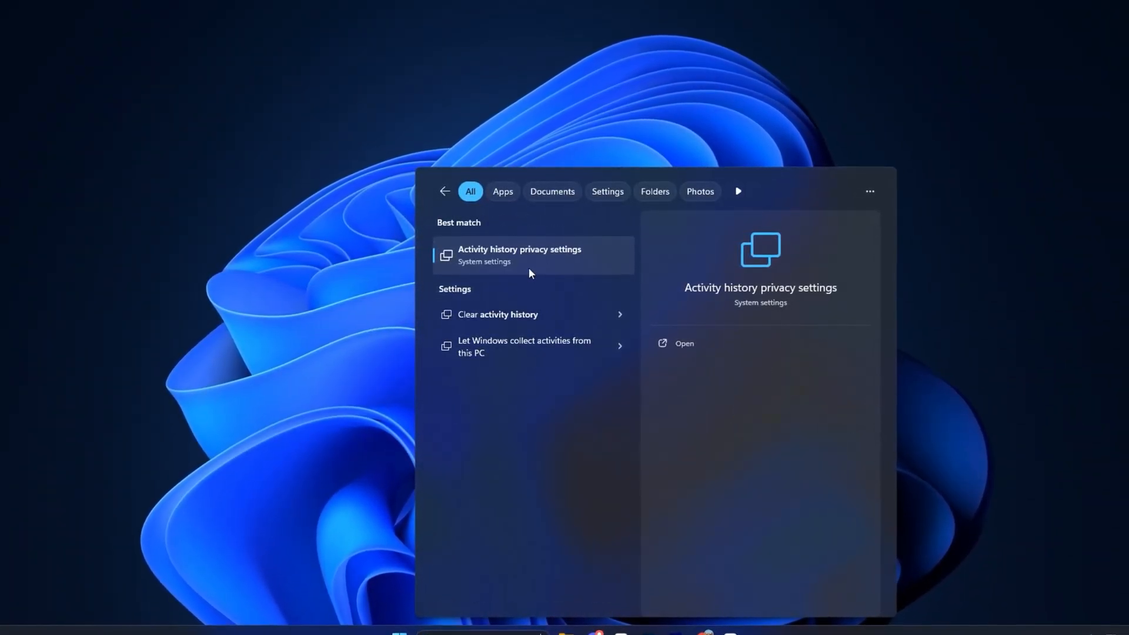
left_click(519, 255)
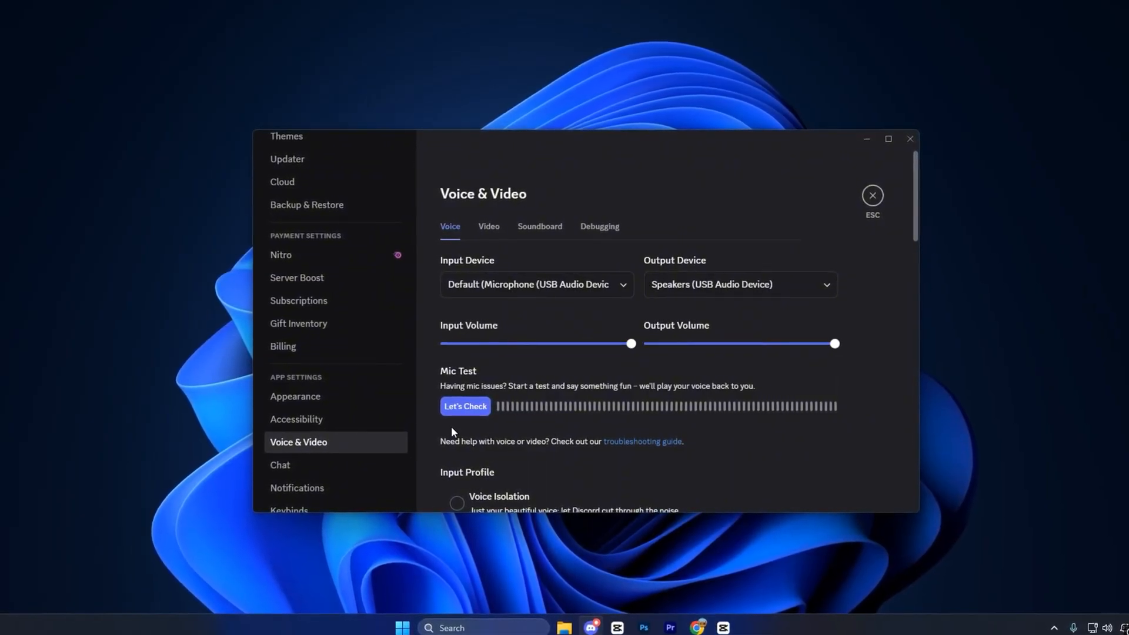
Step: Switch off Hardware Acceleration under Advanced and confirm Change & Restart
scroll("down", 3)
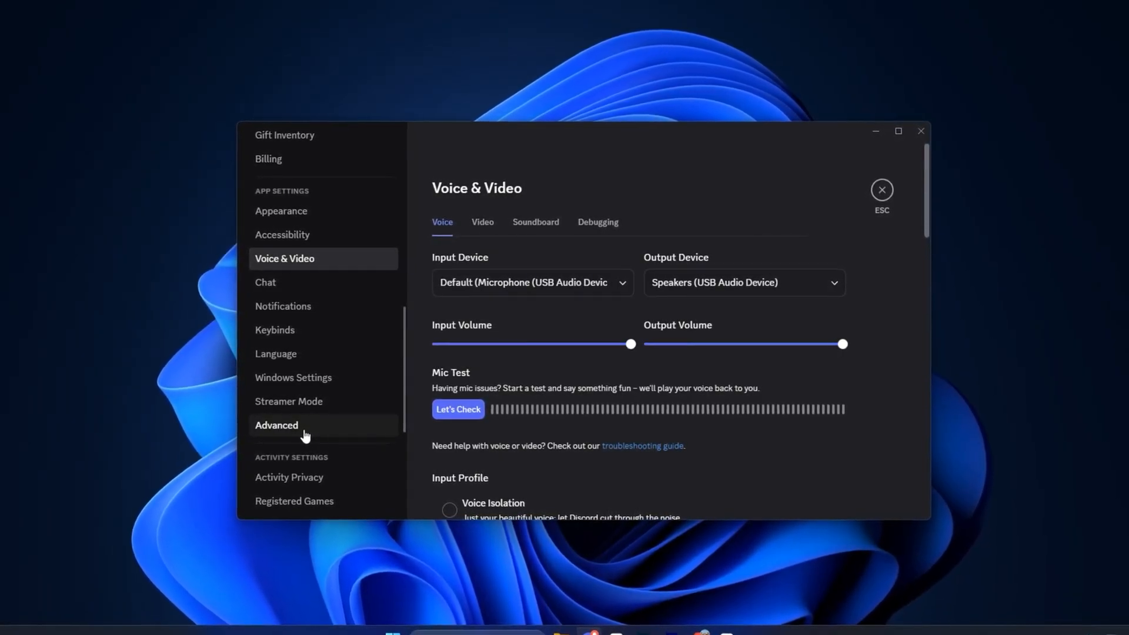
left_click(277, 425)
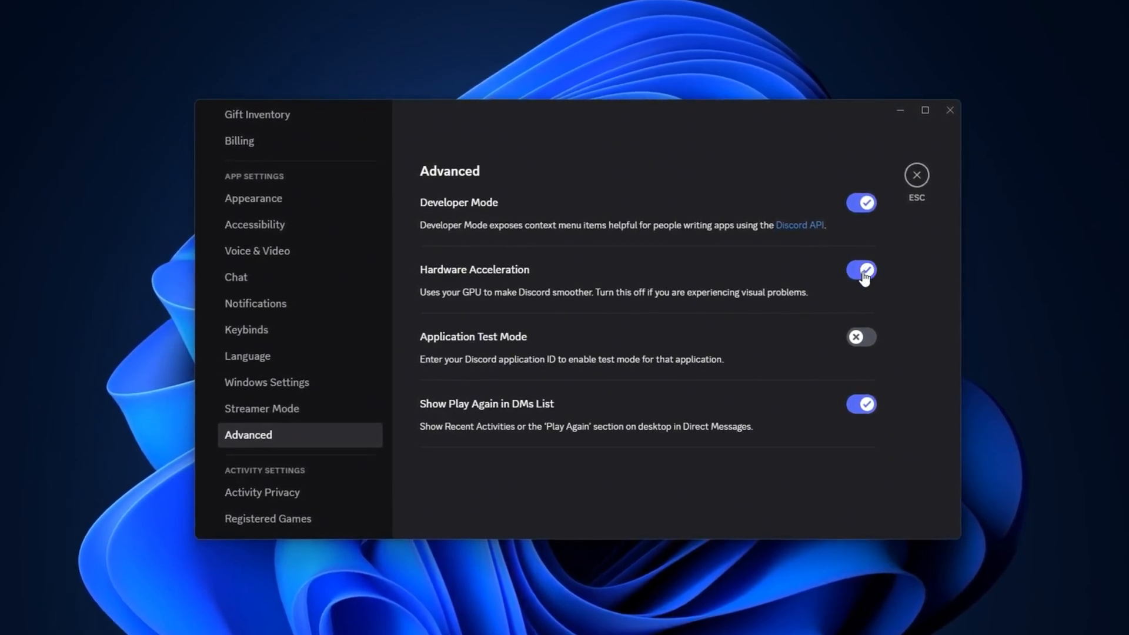
left_click(861, 270)
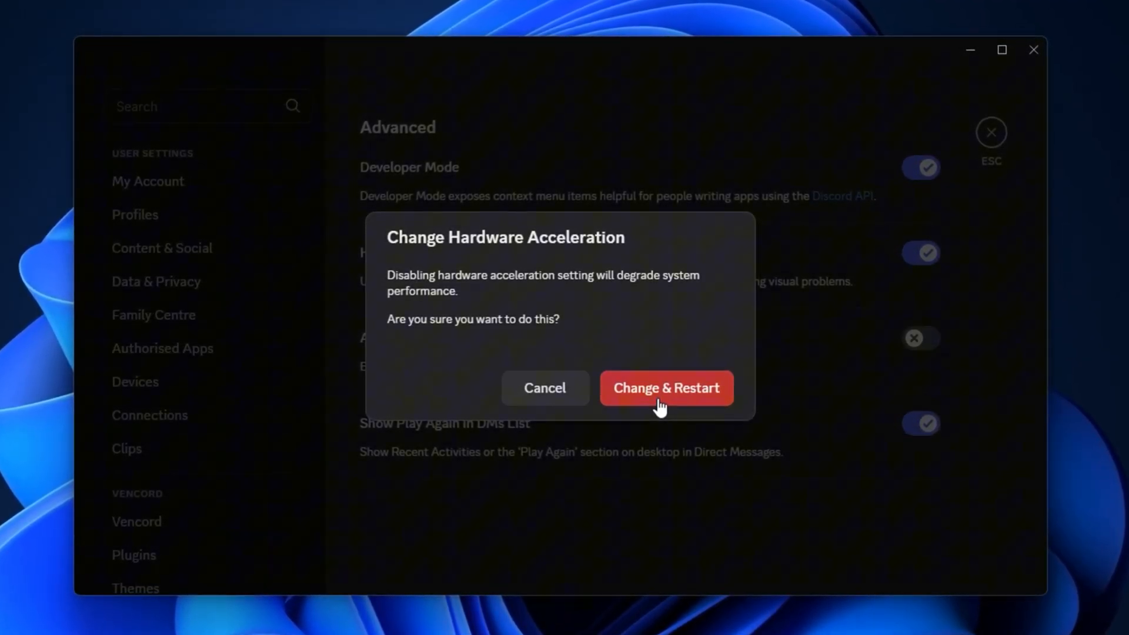
left_click(665, 387)
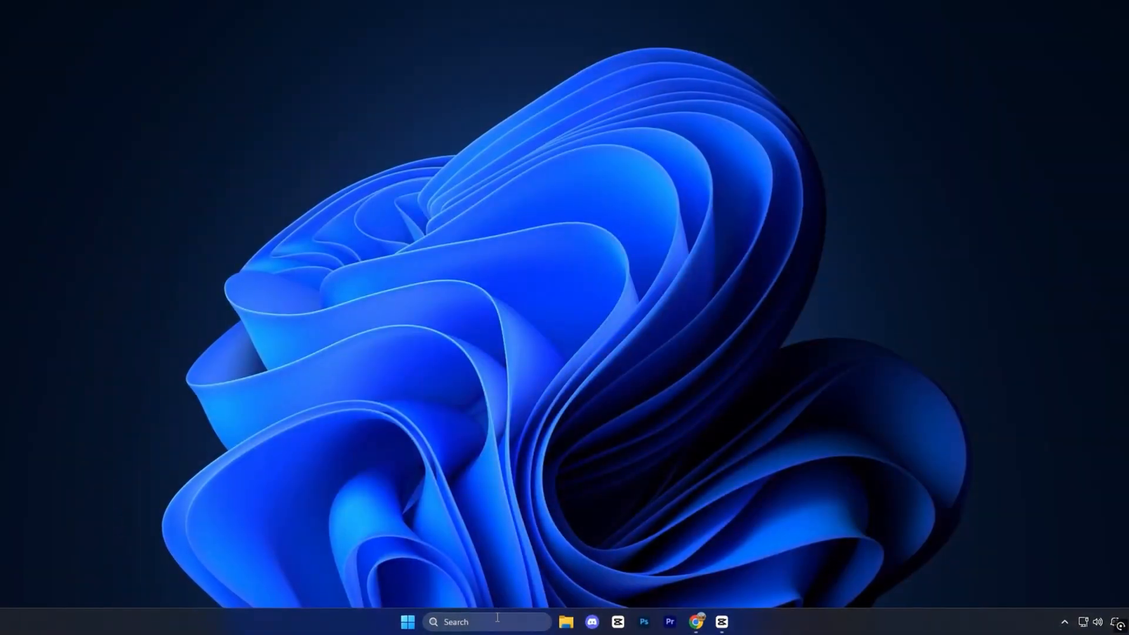
Step: Set PriorityControl's Win32PrioritySeparation to 26 hex in Registry Editor, then close it
type("registry Editor")
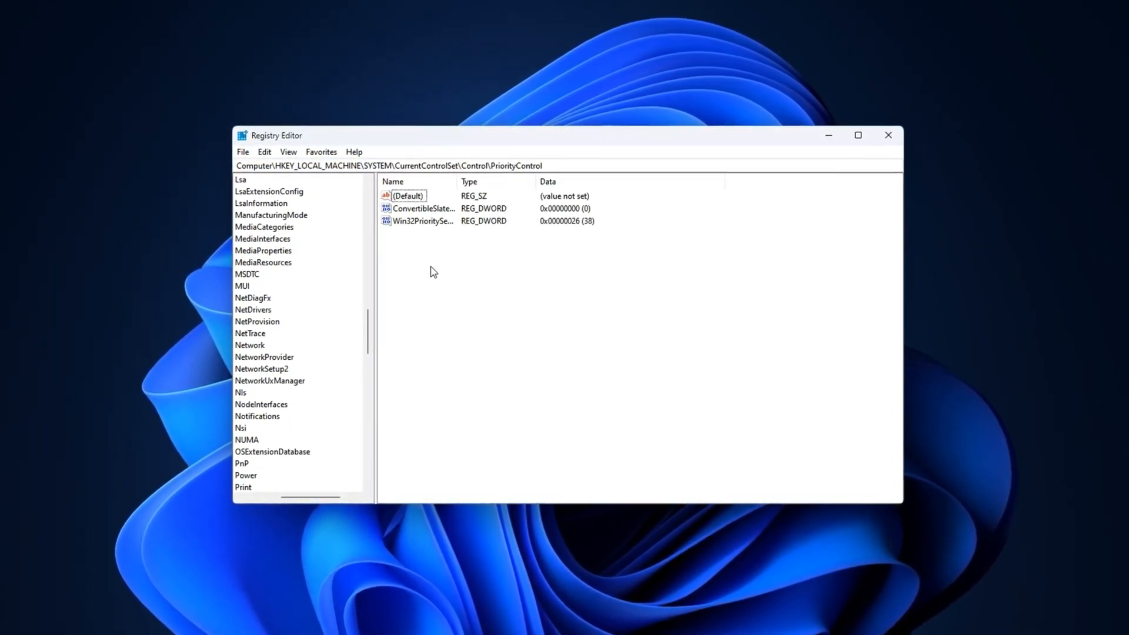
left_click(421, 220)
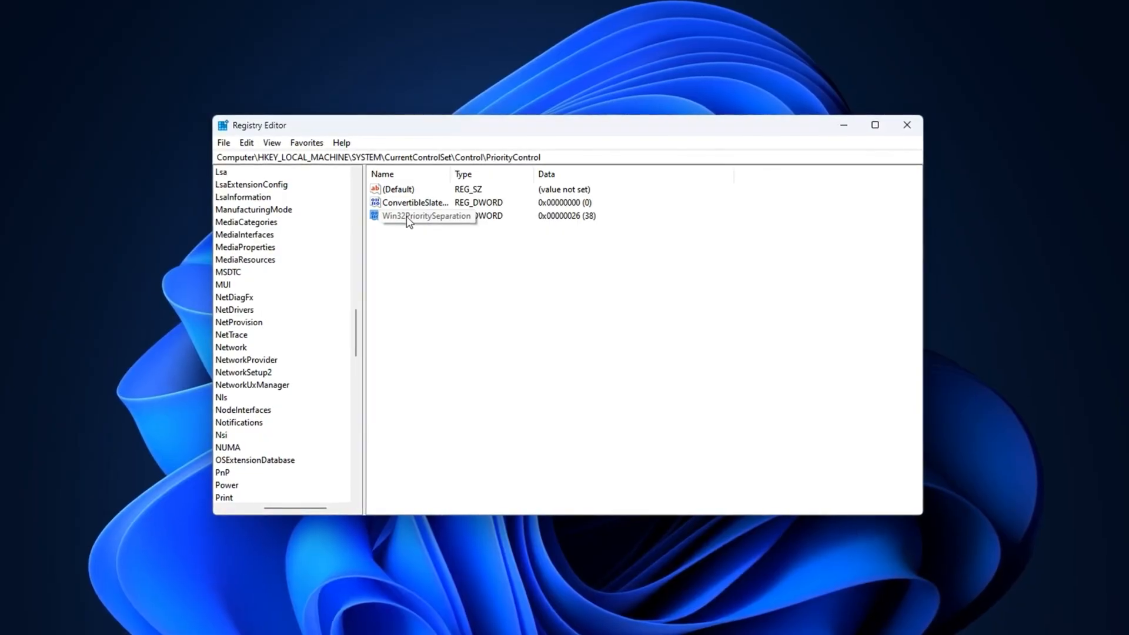
double_click(426, 215)
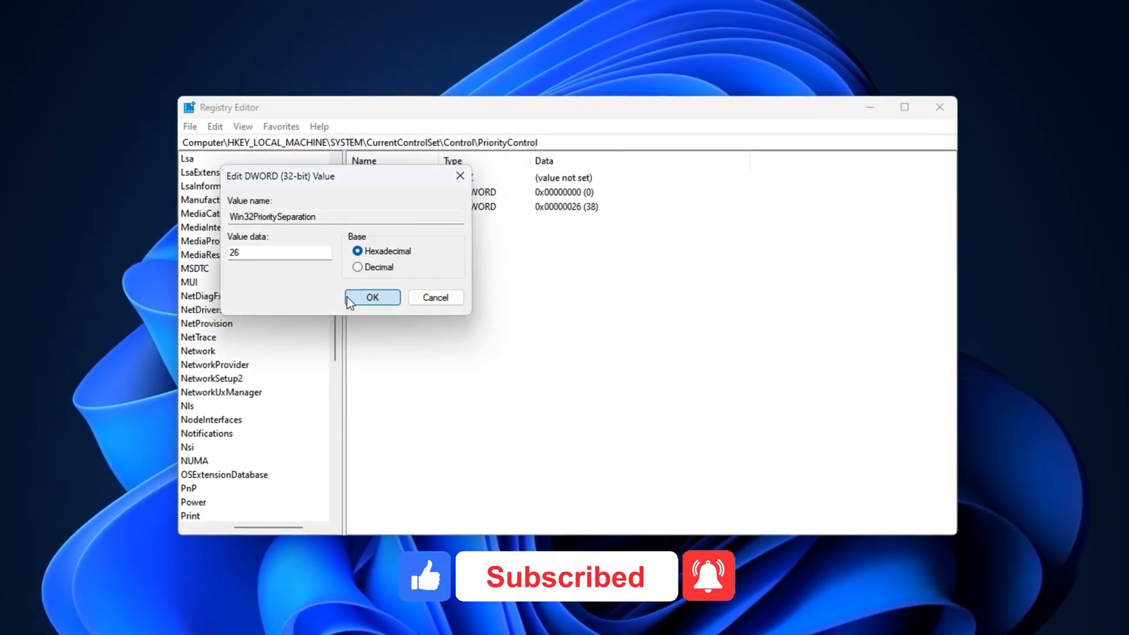
left_click(372, 297)
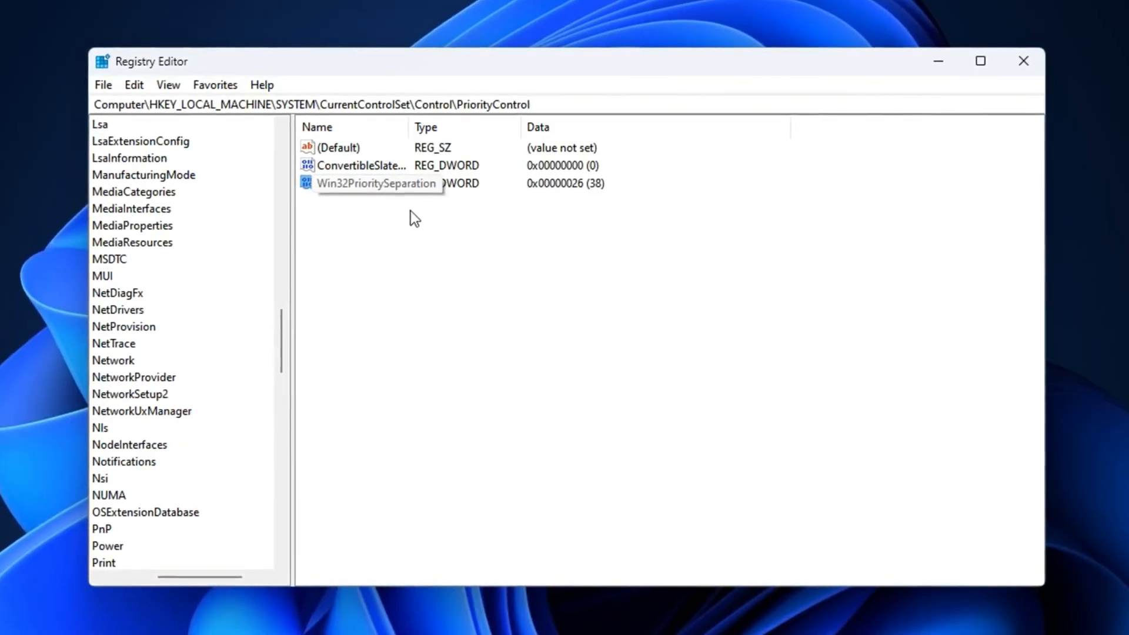
left_click(1023, 60)
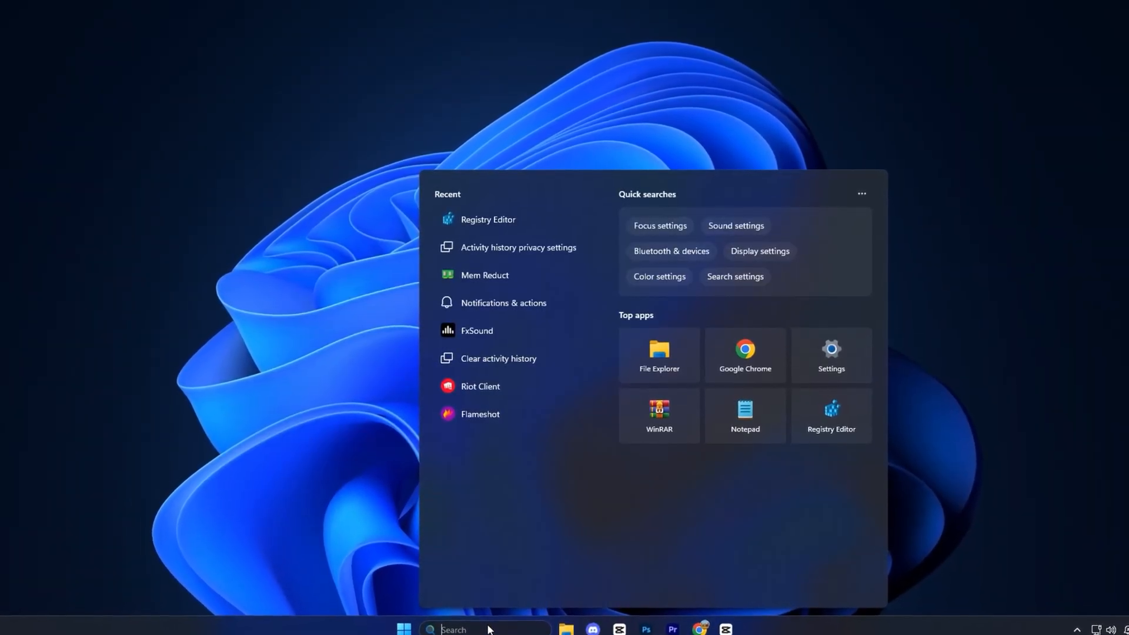
Step: Open Storage settings via search and switch Storage Sense to Off
type("storage")
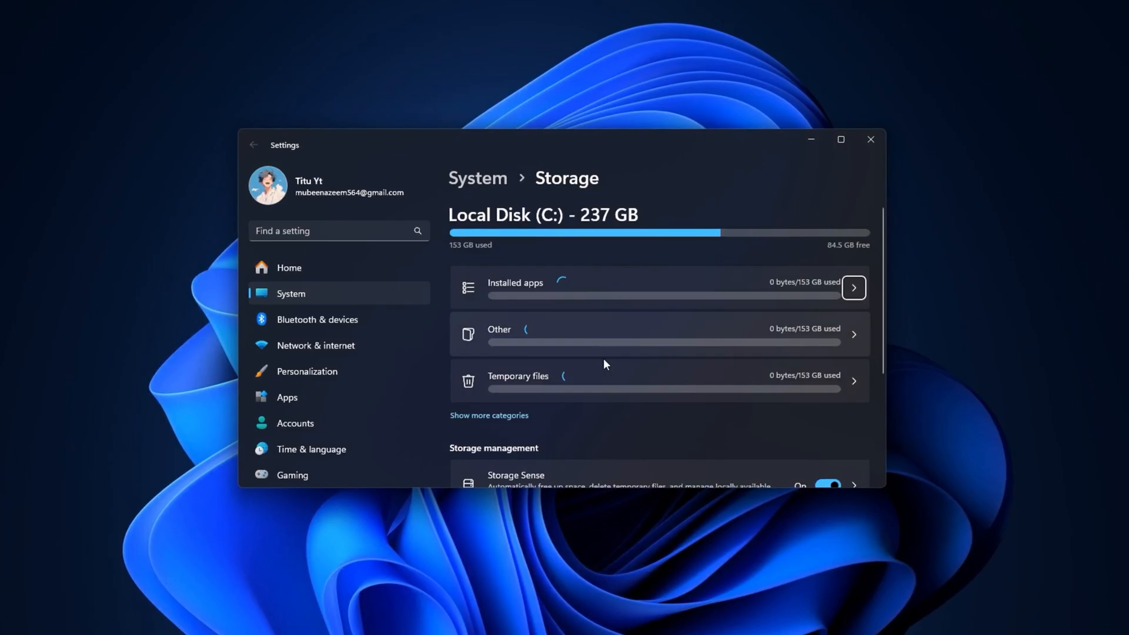
scroll("down", 3)
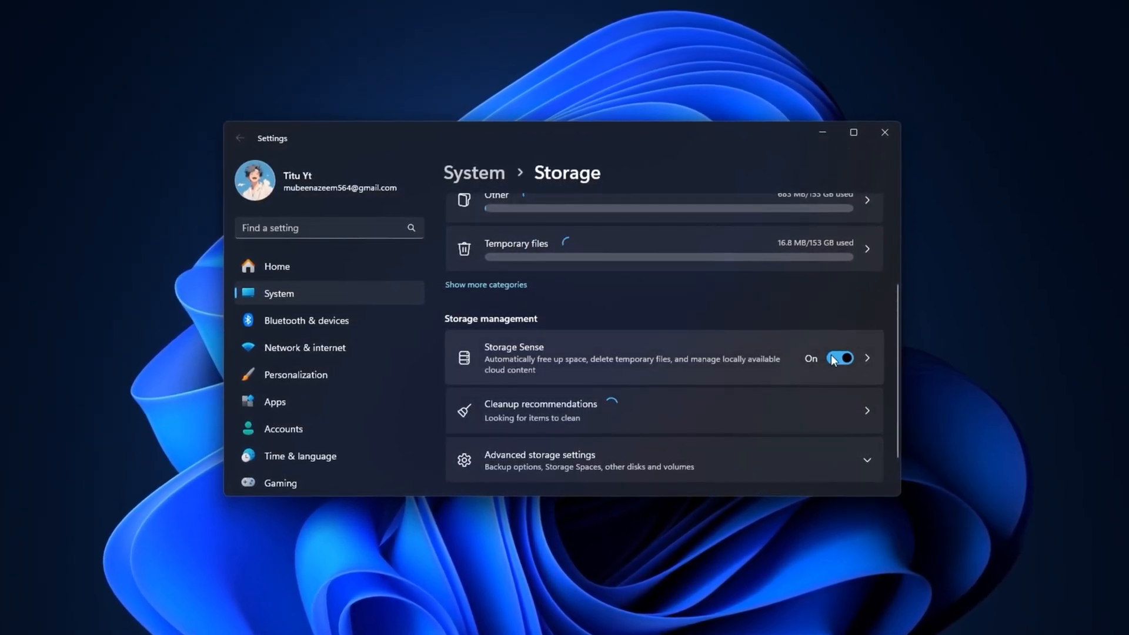
left_click(839, 358)
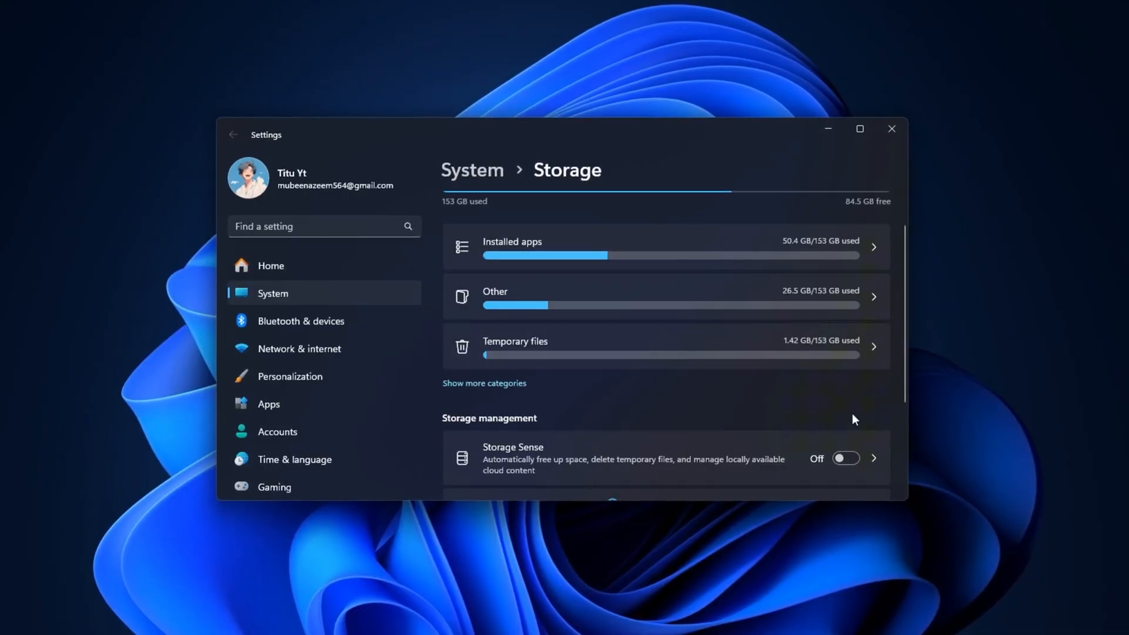
scroll("down", 3)
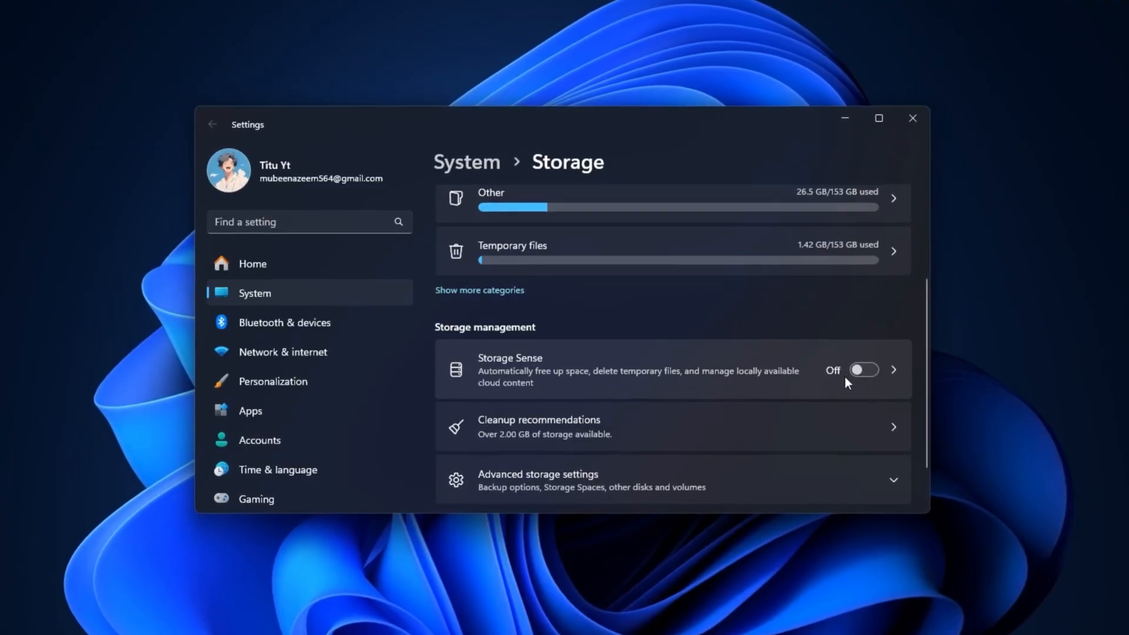
scroll("down", 3)
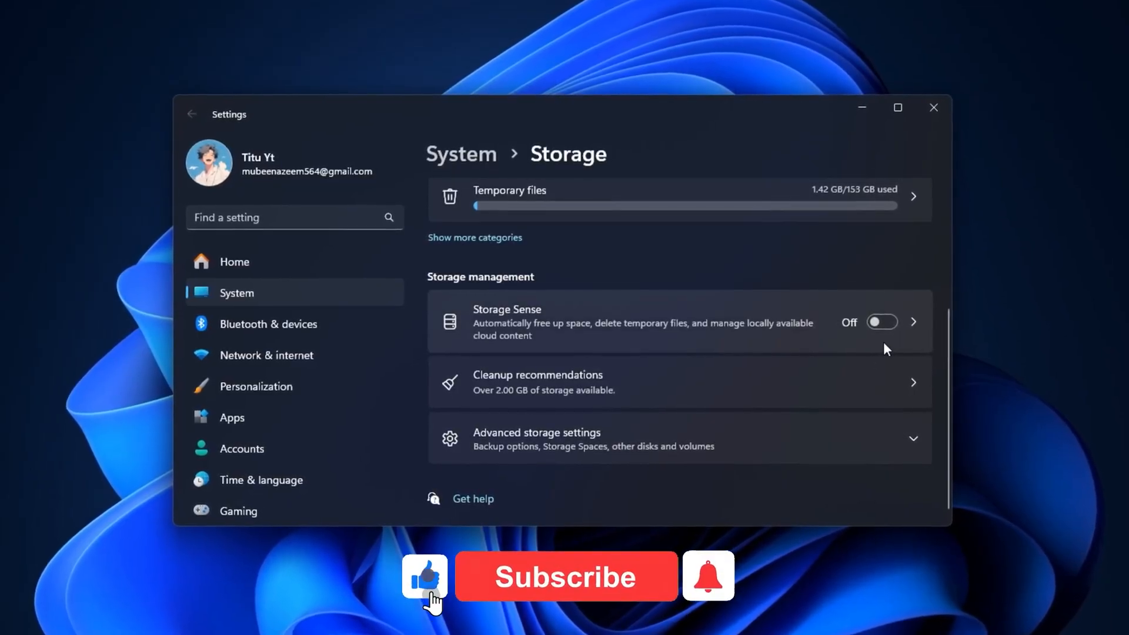
left_click(707, 576)
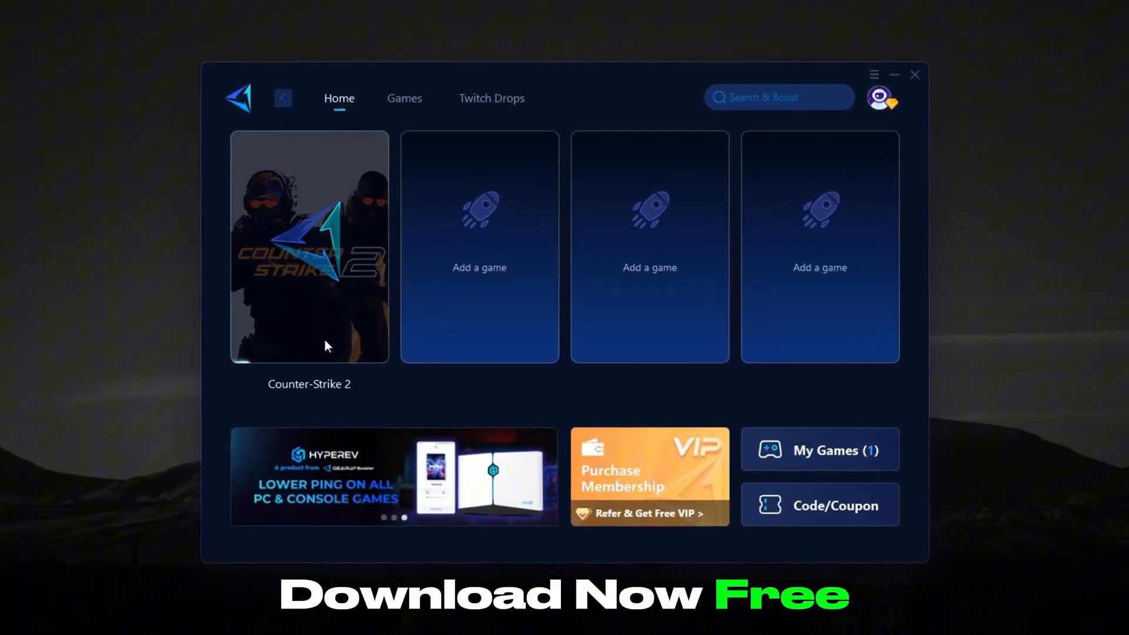
Step: Dismiss Counter-Strike 2 boost settings, scroll the server node list, and close it unchanged
left_click(309, 246)
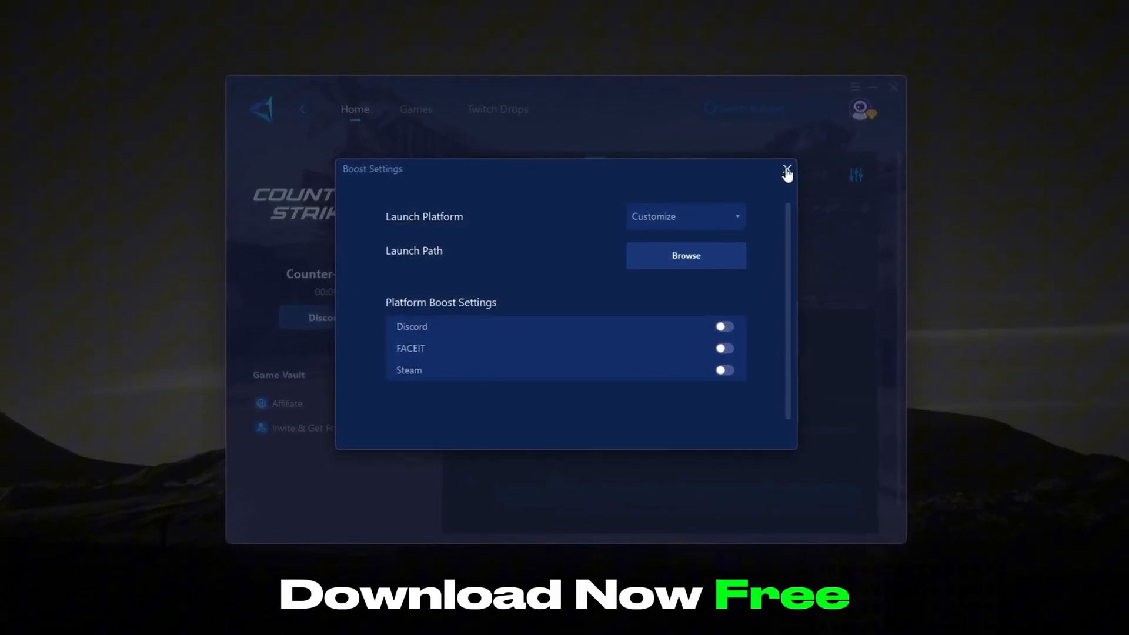
left_click(786, 173)
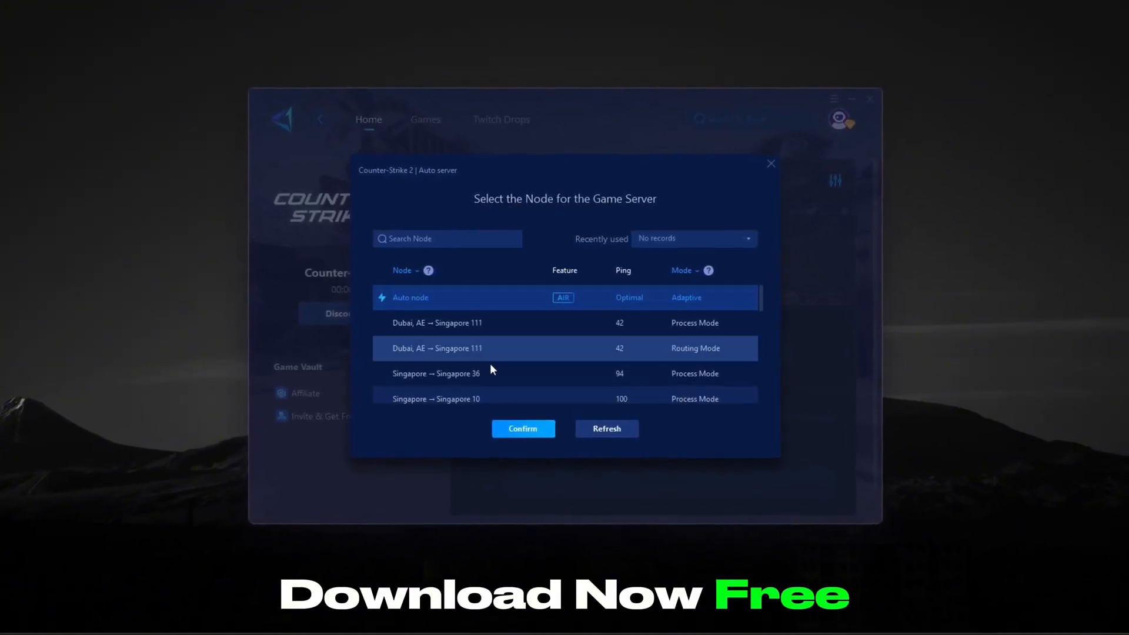
scroll("down", 3)
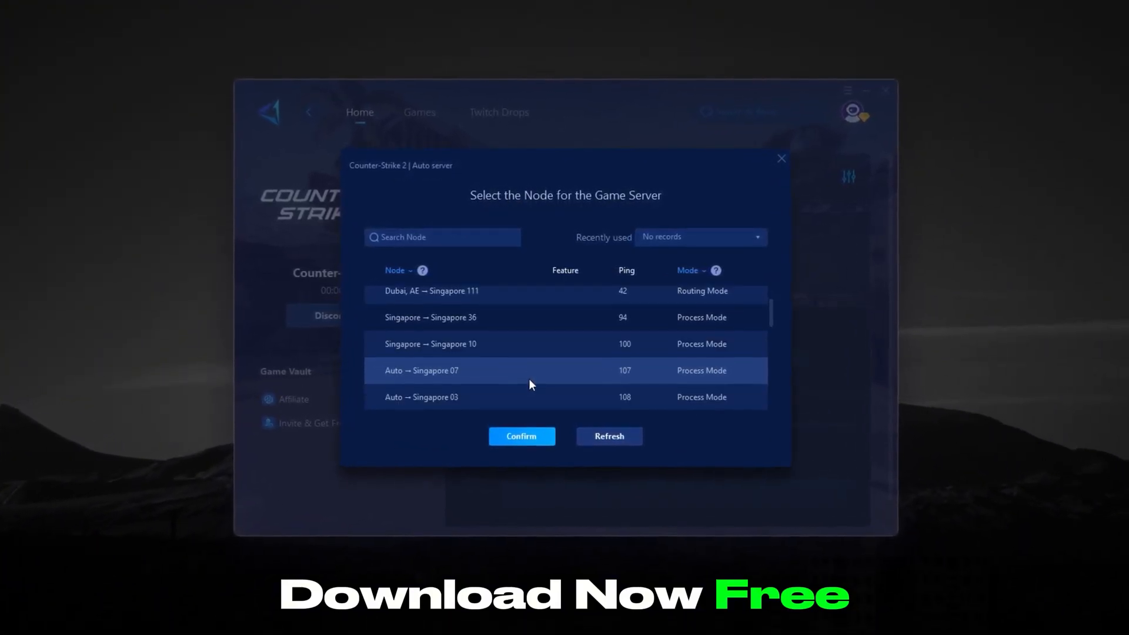
scroll("down", 3)
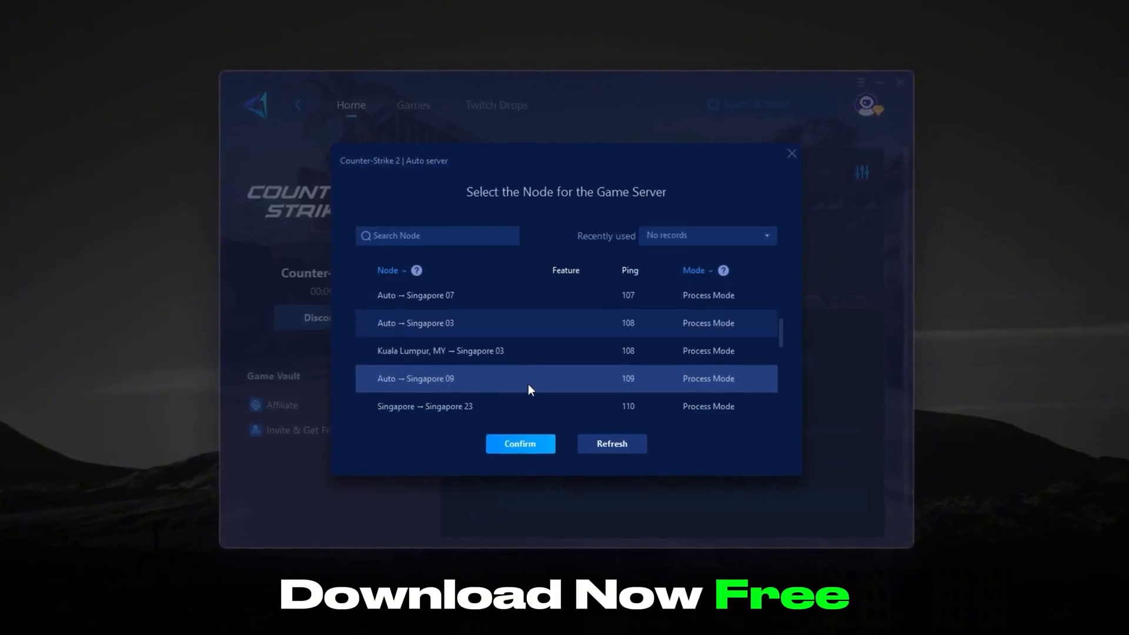
scroll("down", 3)
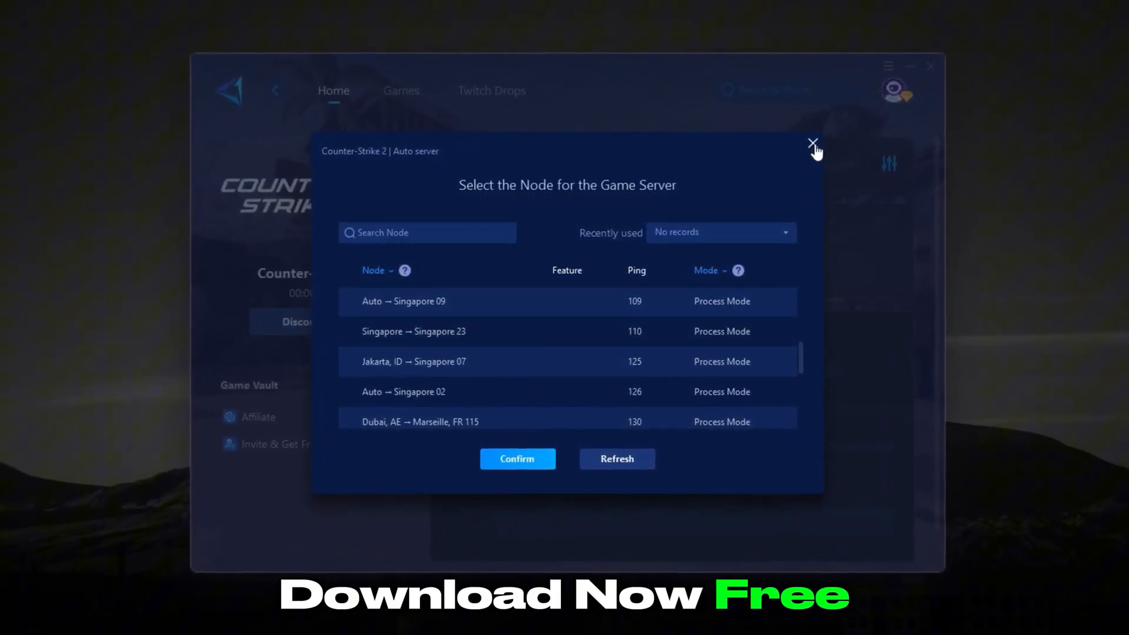
left_click(811, 144)
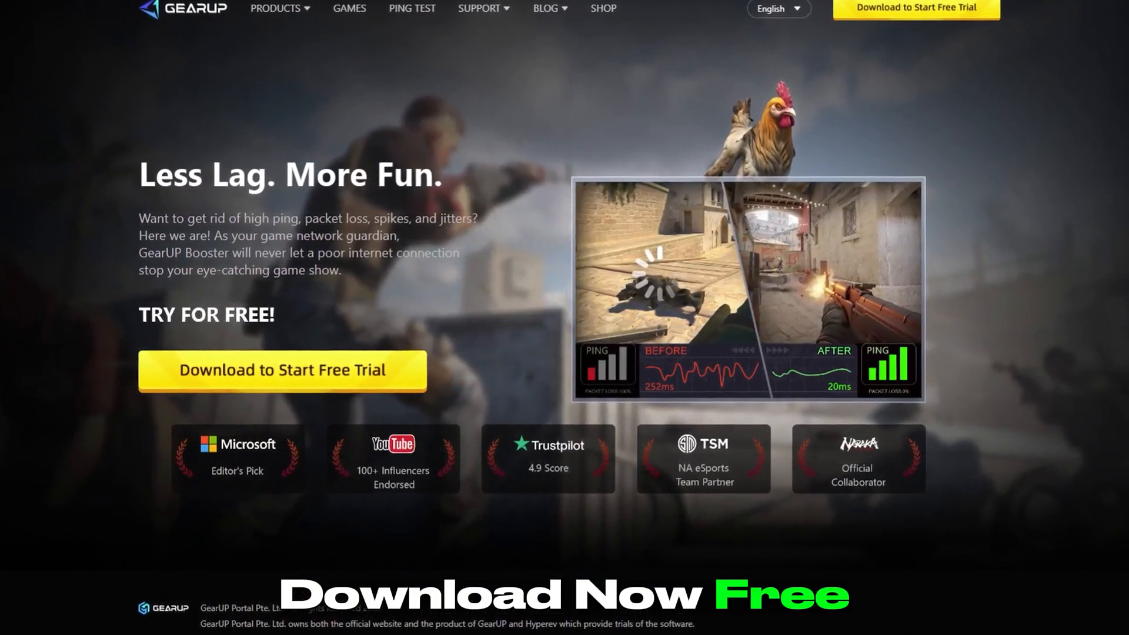
Step: Scroll GearUP's Counter-Strike 2 Ping Test latency tables and articles
scroll("down", 3)
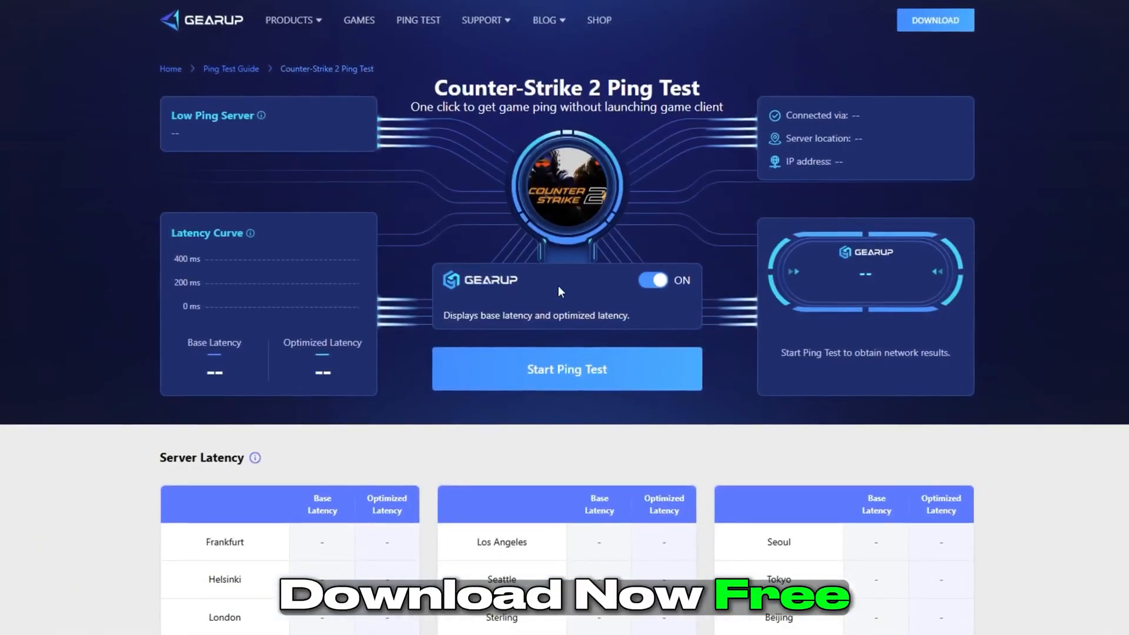
scroll("down", 3)
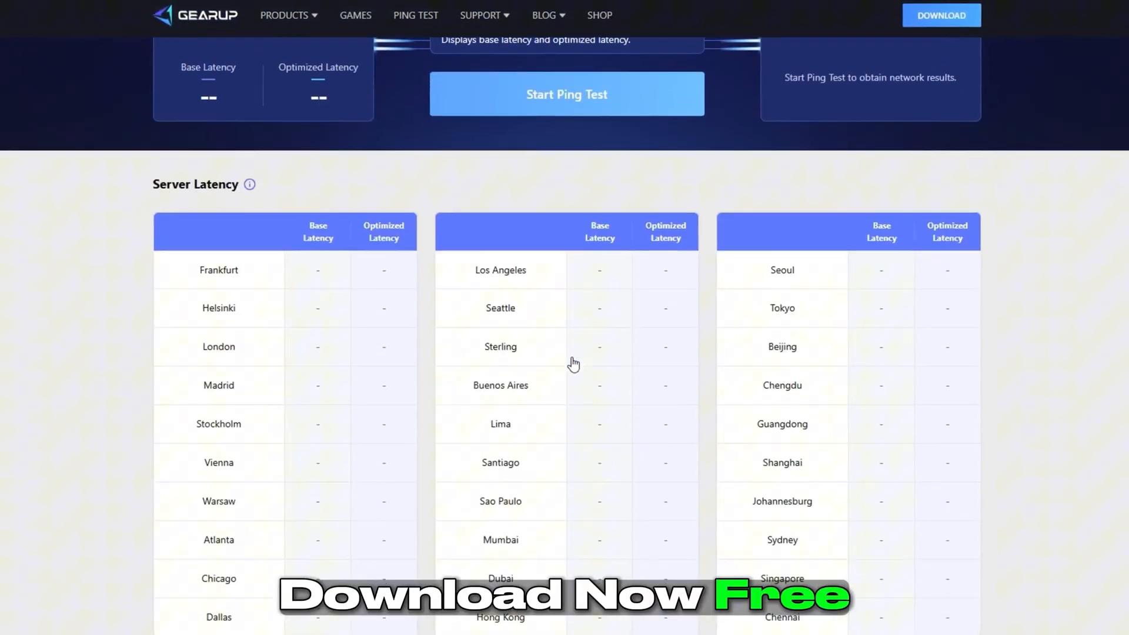
scroll("down", 3)
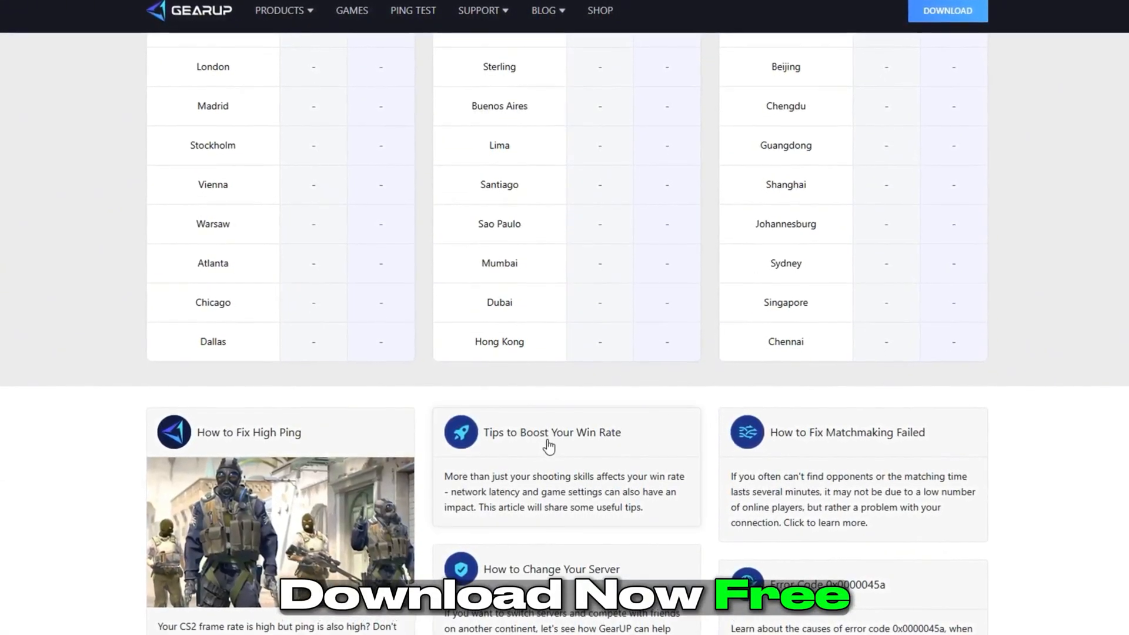
left_click(404, 625)
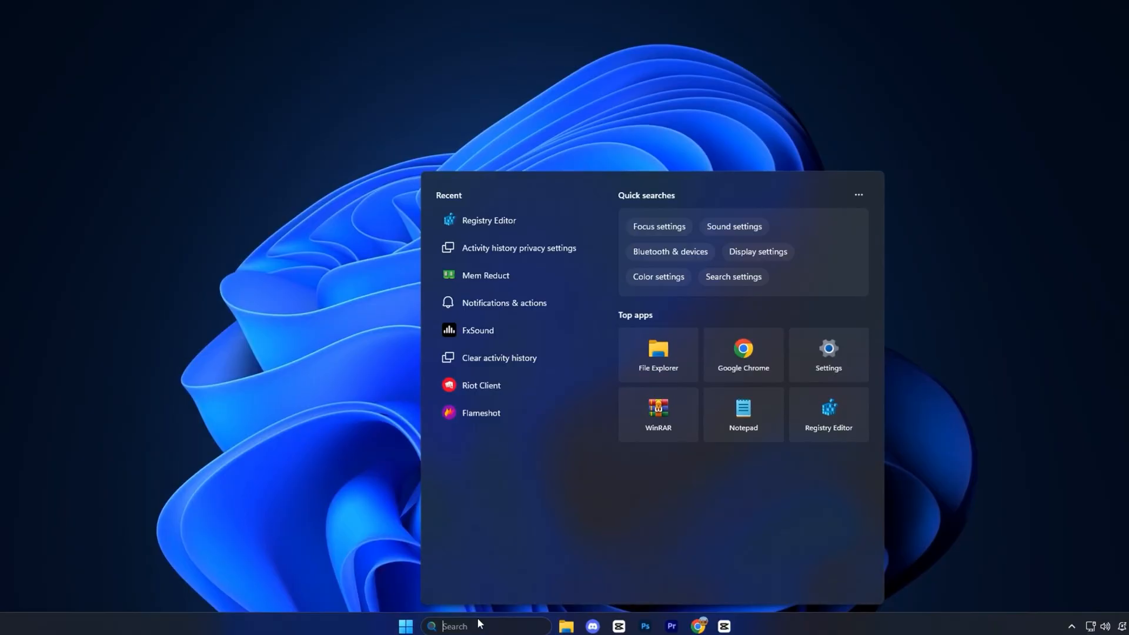
Step: Search 'notifications & actions', toggle Notifications off and expand the extra notification options
type("notifications & actions")
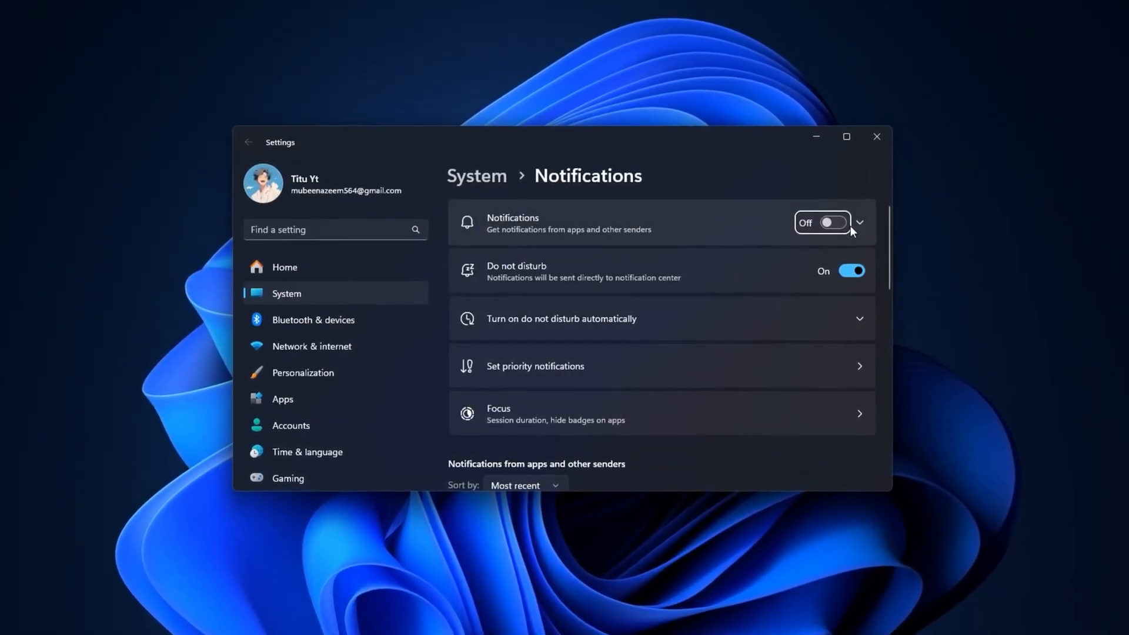
left_click(859, 221)
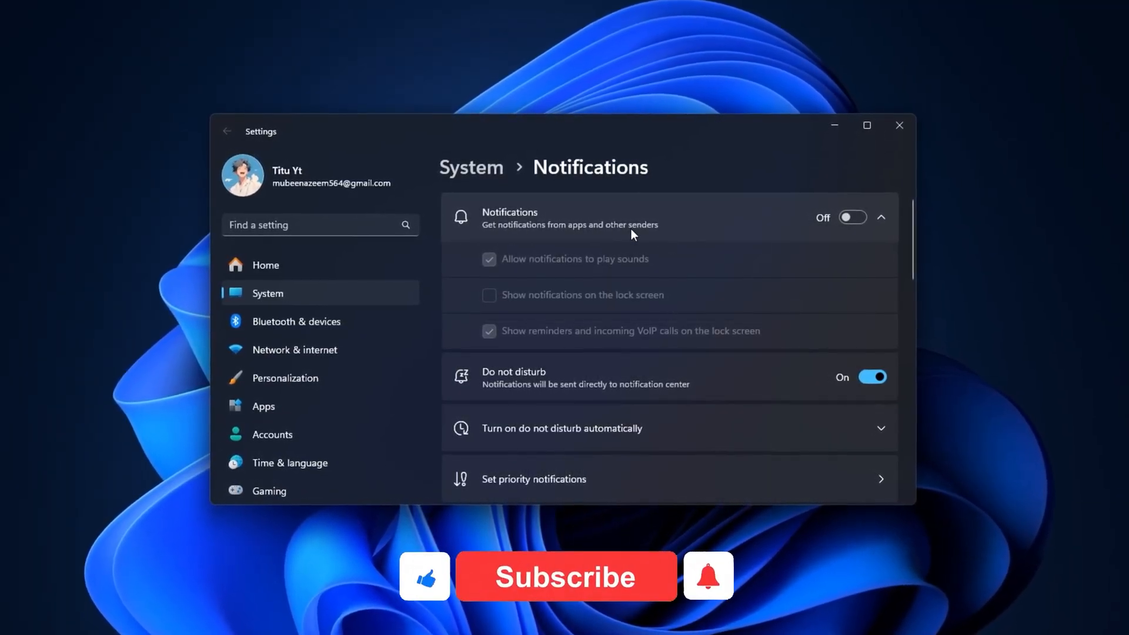
left_click(565, 577)
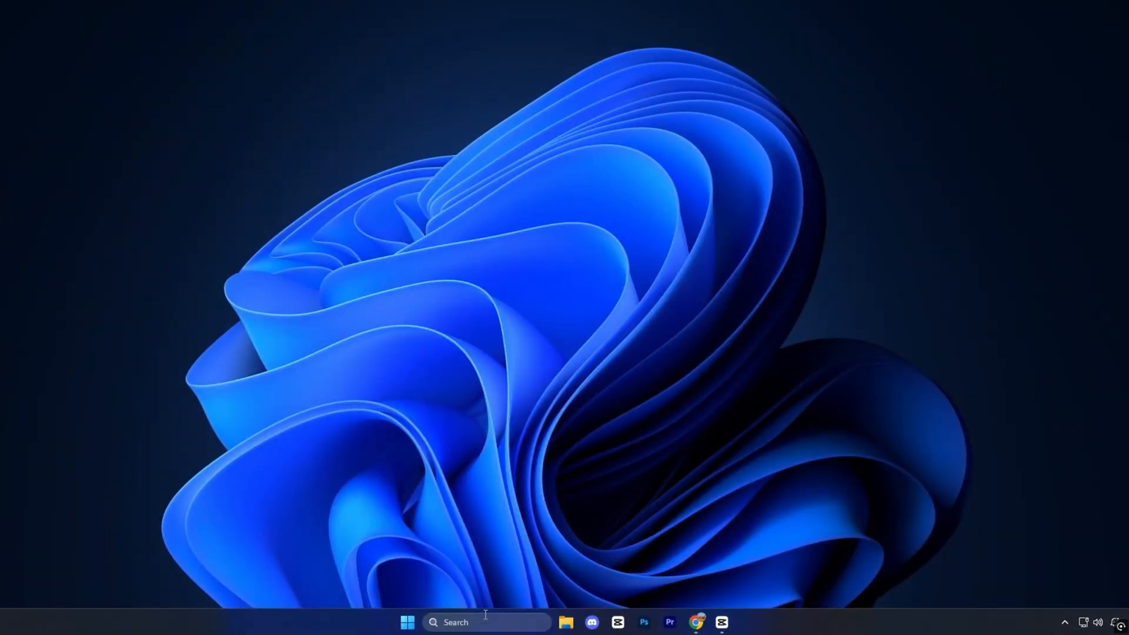
Step: Open Device Manager from search and drag its window to the screen centre
type("device Manager")
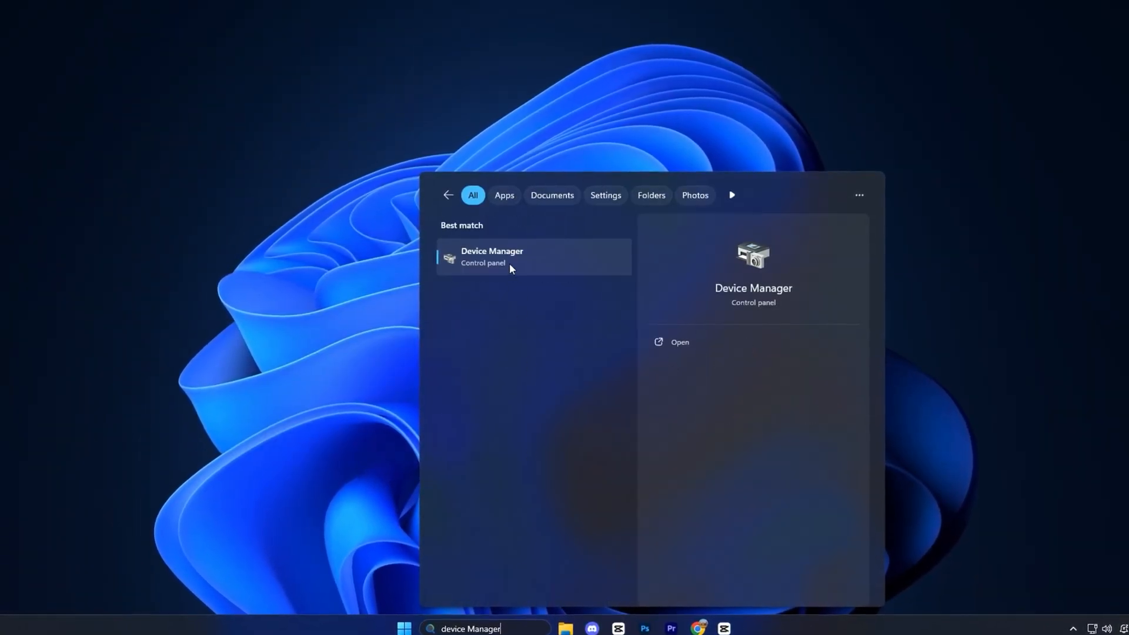
left_click(492, 257)
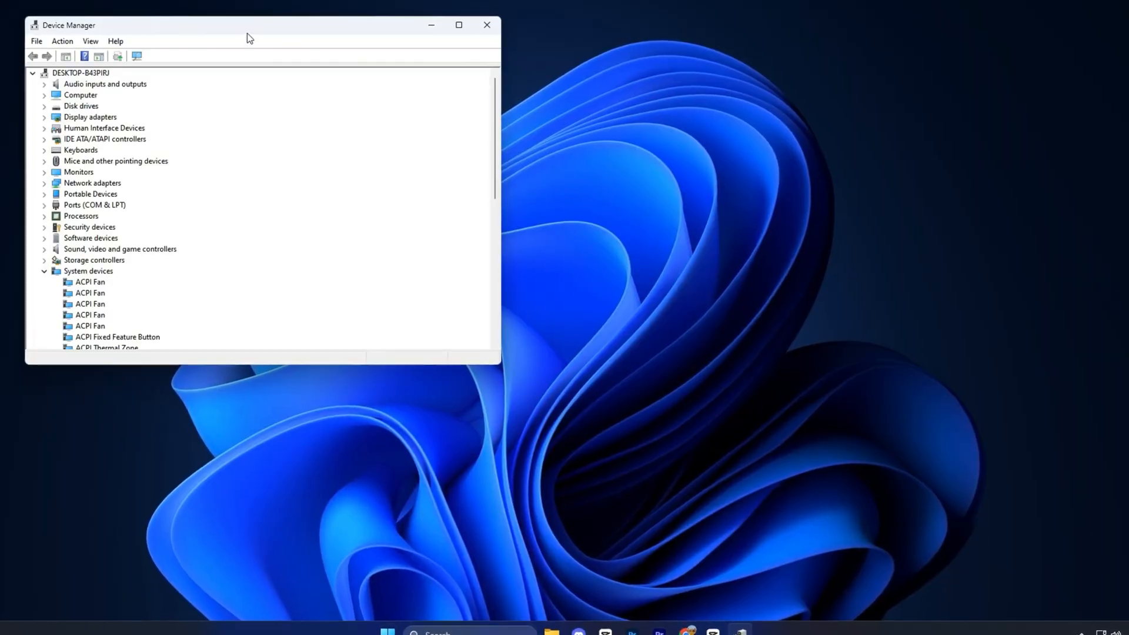
left_click_drag(248, 25, 577, 125)
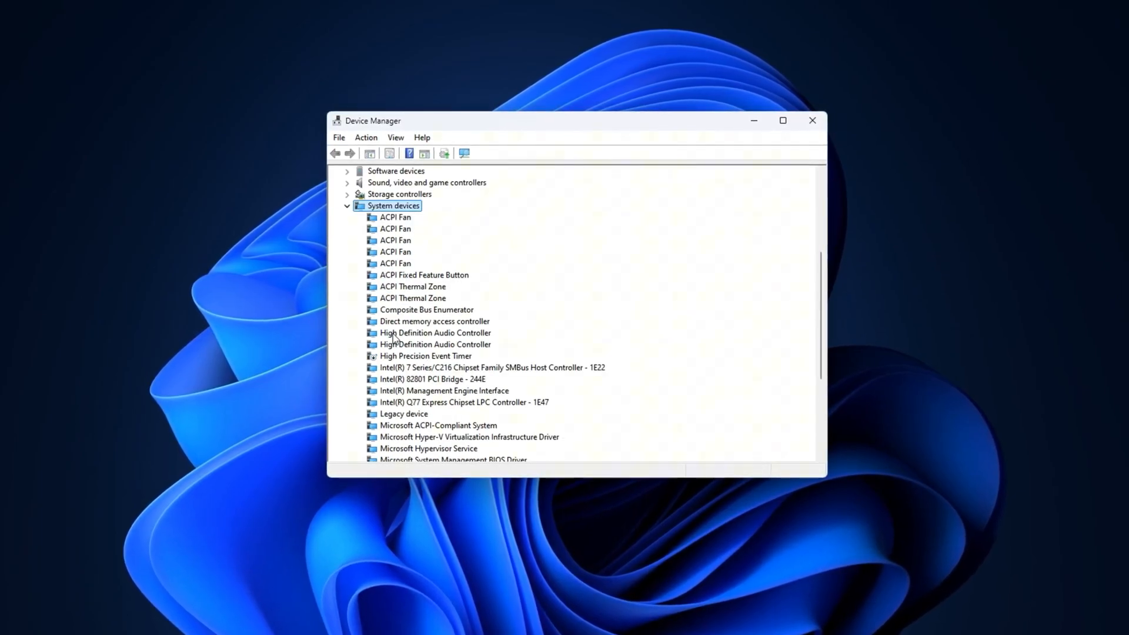
Step: Disable the High Precision Event Timer device and confirm its menu now offers Enable device
left_click(424, 356)
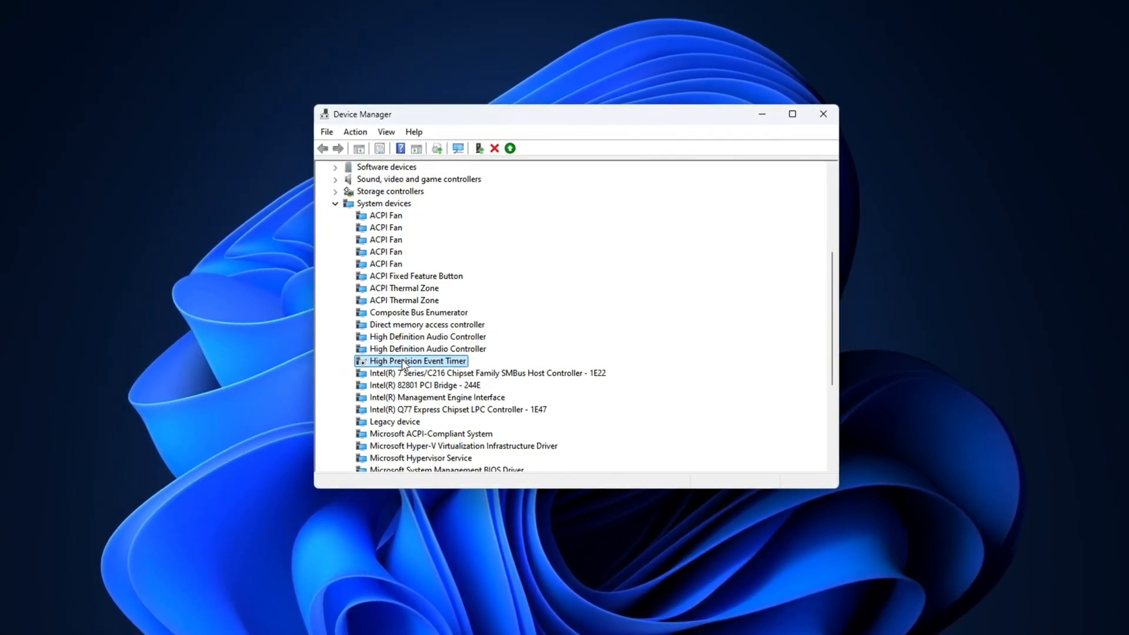
right_click(414, 361)
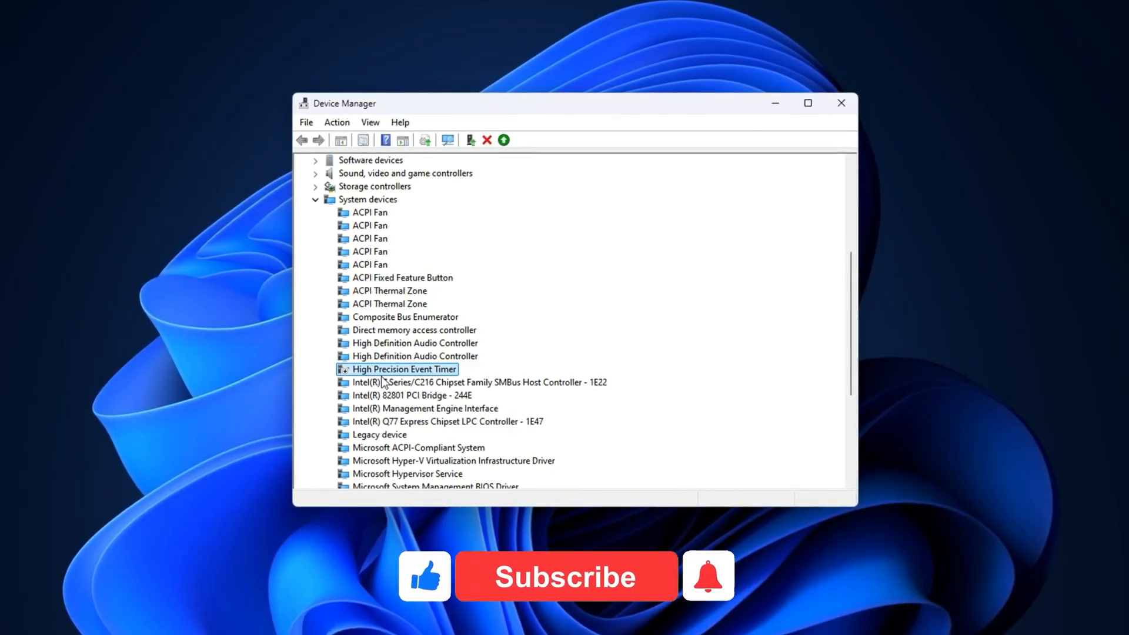
left_click(565, 576)
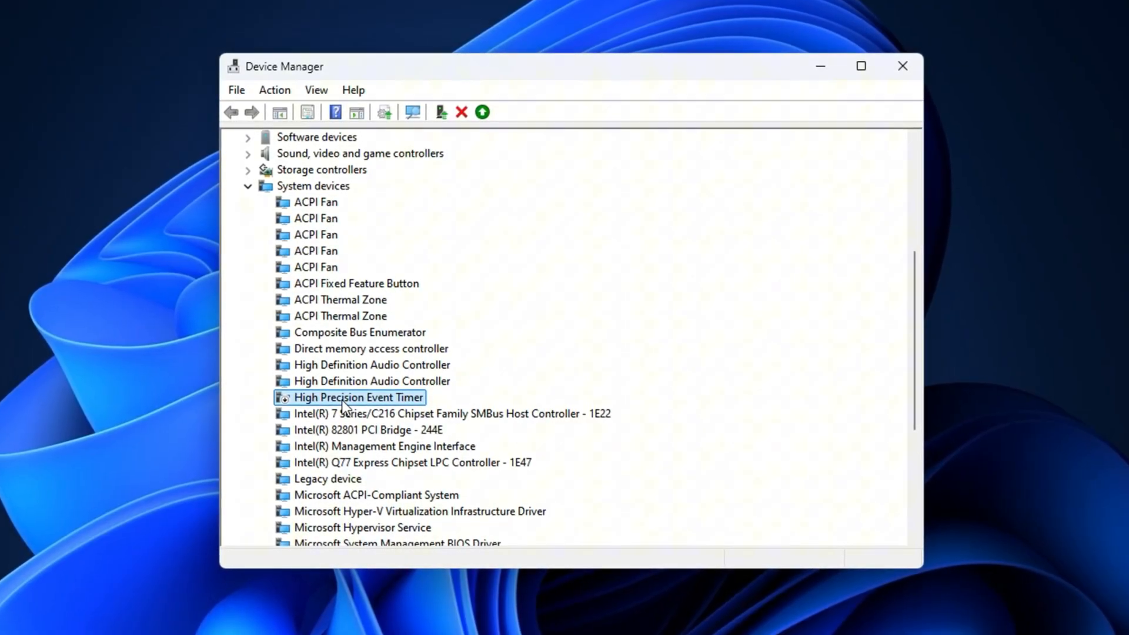
right_click(358, 397)
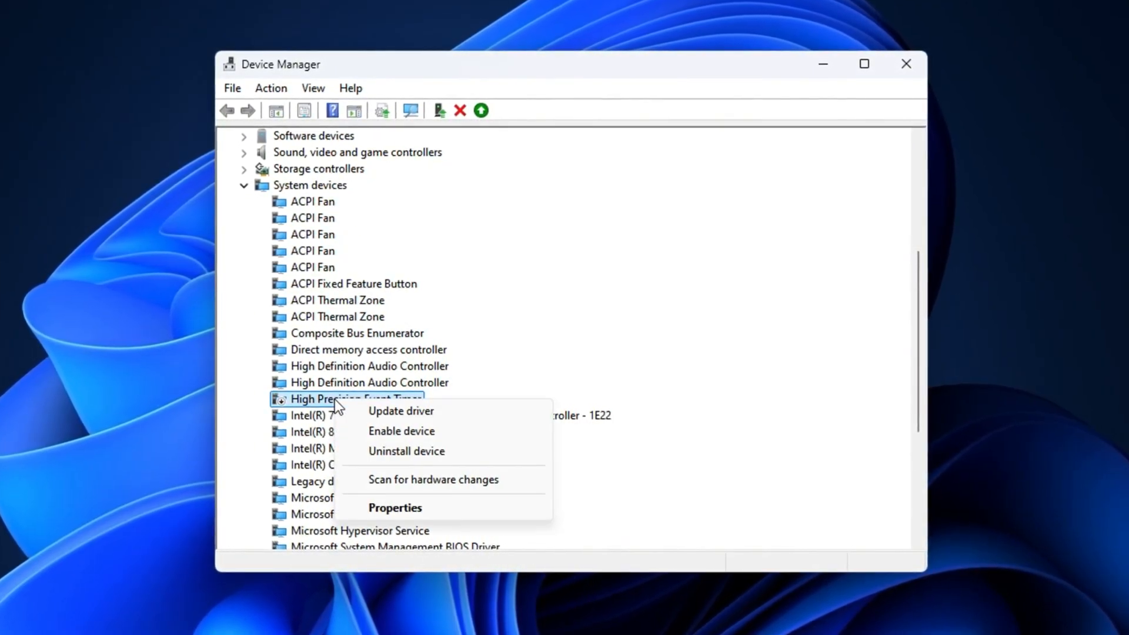
mouse_move(398, 432)
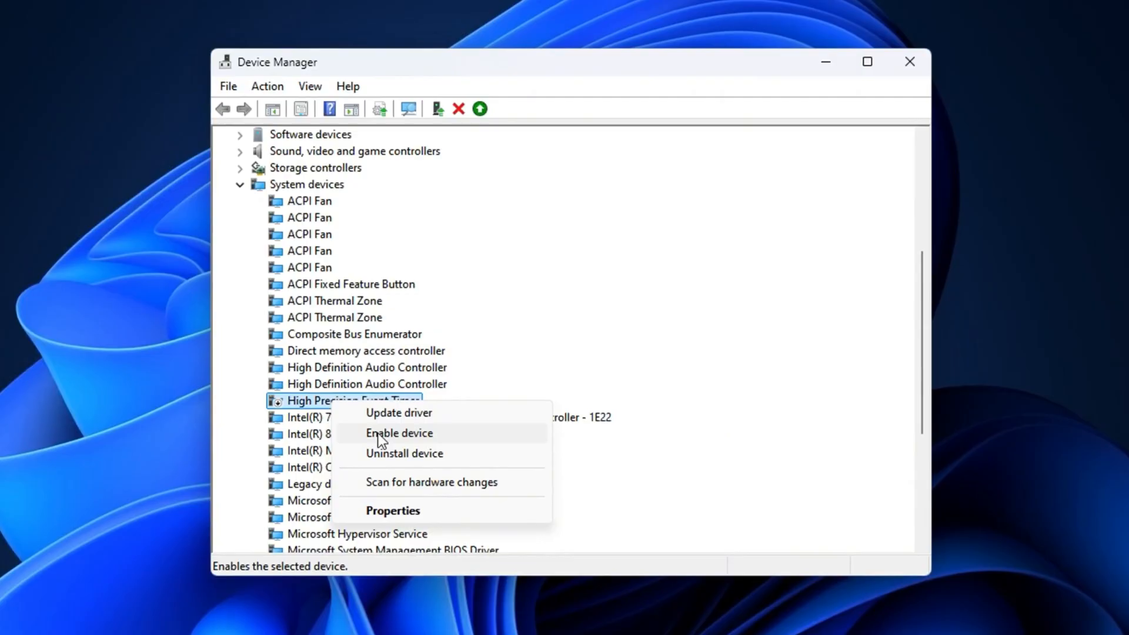